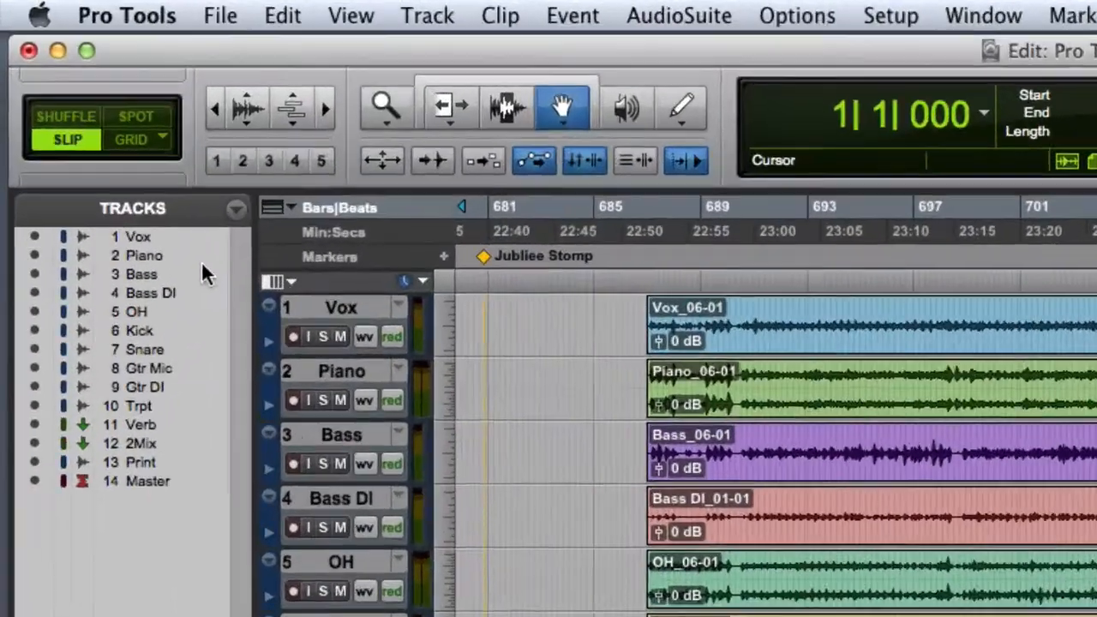
Open the Mix window and review each channel's inserts, Verb sends, 2Mix outputs and automation
left_click(236, 209)
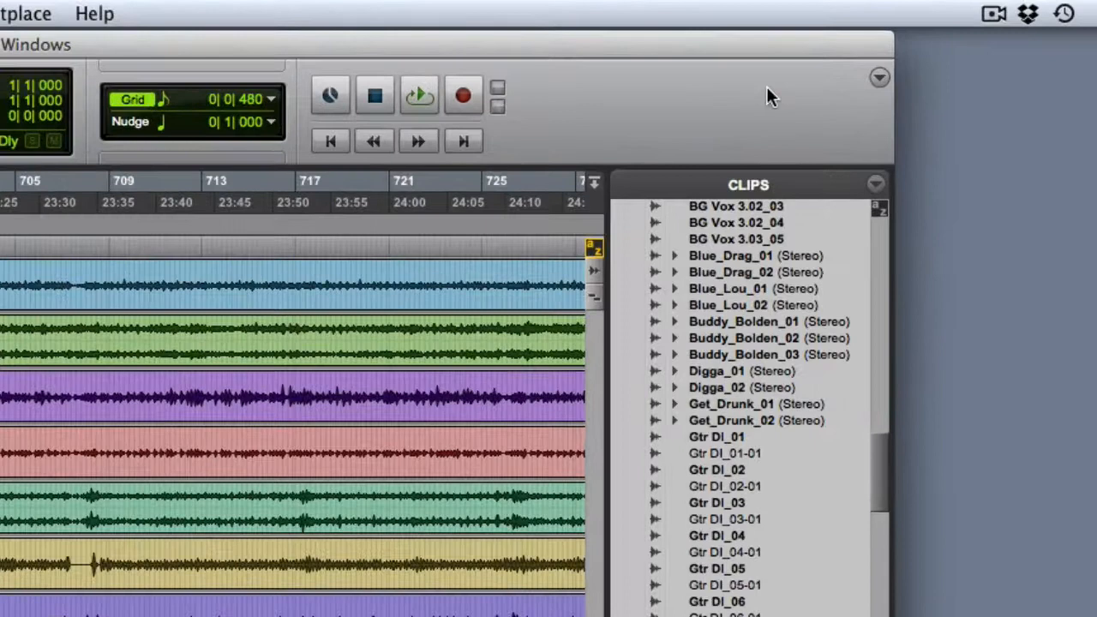
left_click(877, 77)
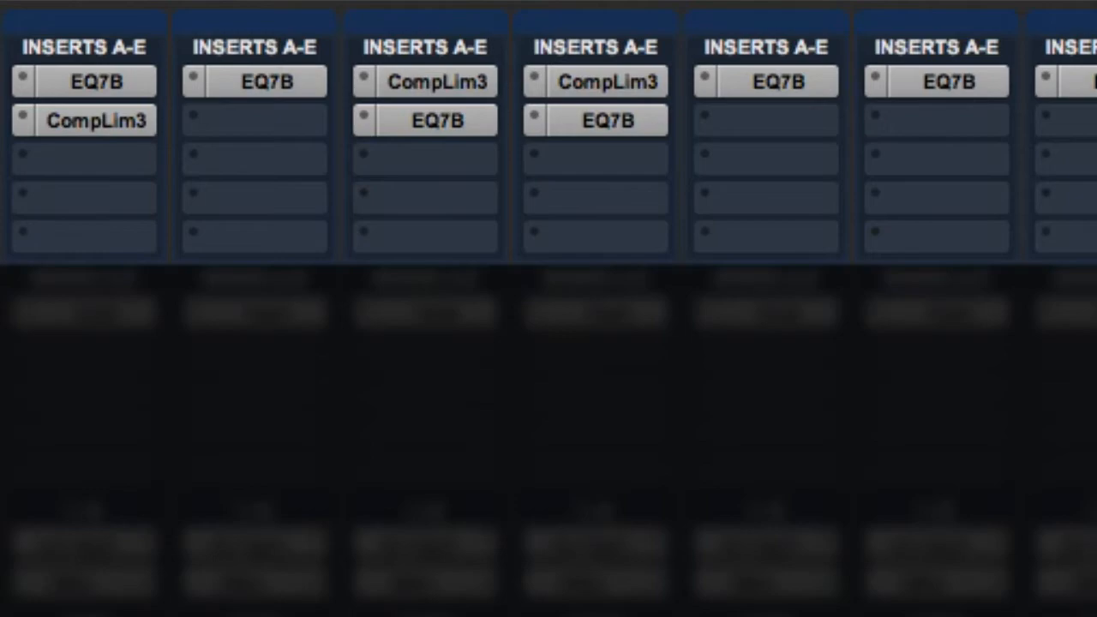
scroll("down", 3)
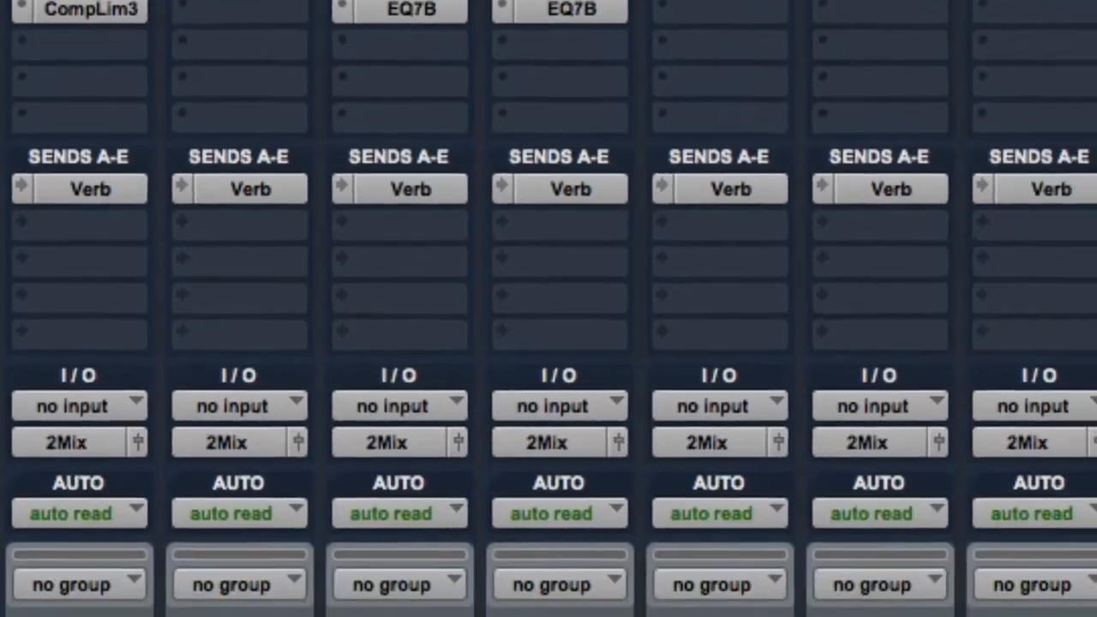
scroll("down", 3)
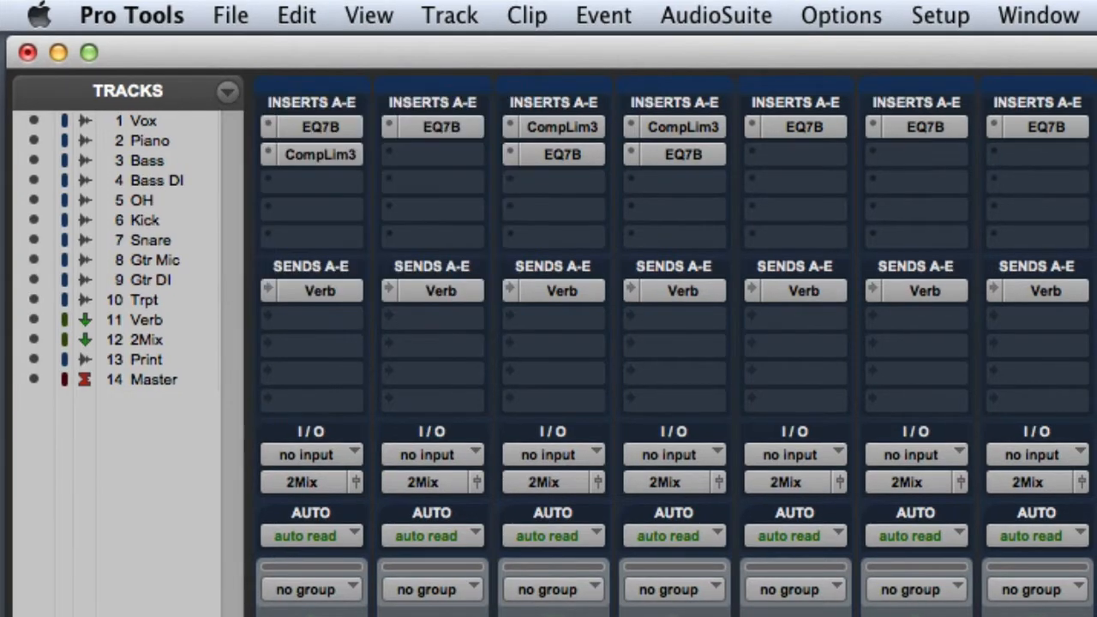
scroll("down", 3)
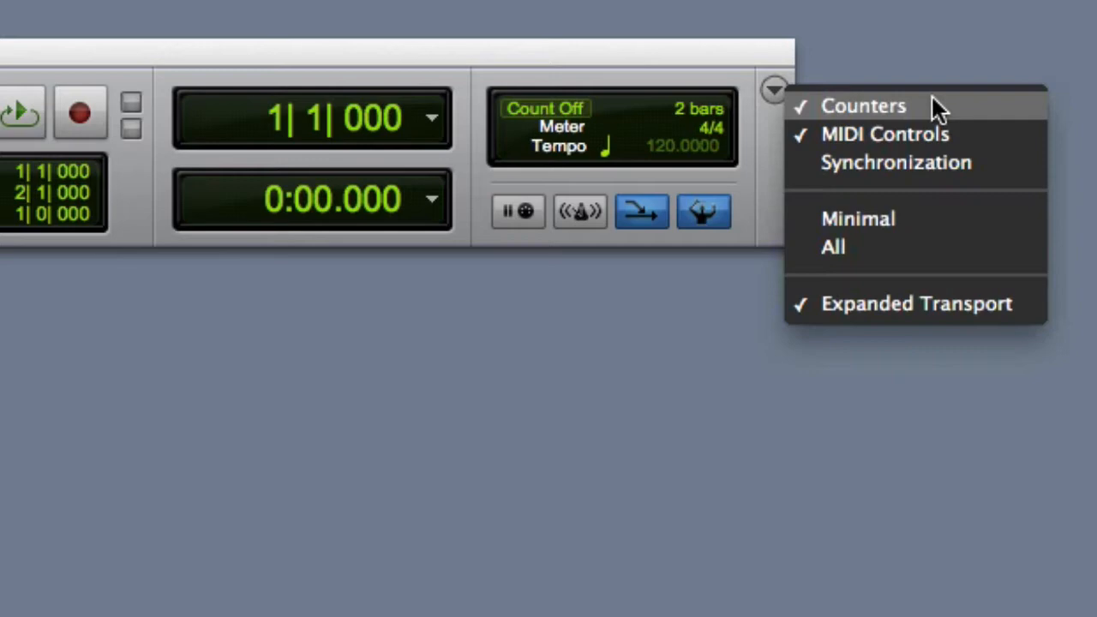
mouse_move(977, 107)
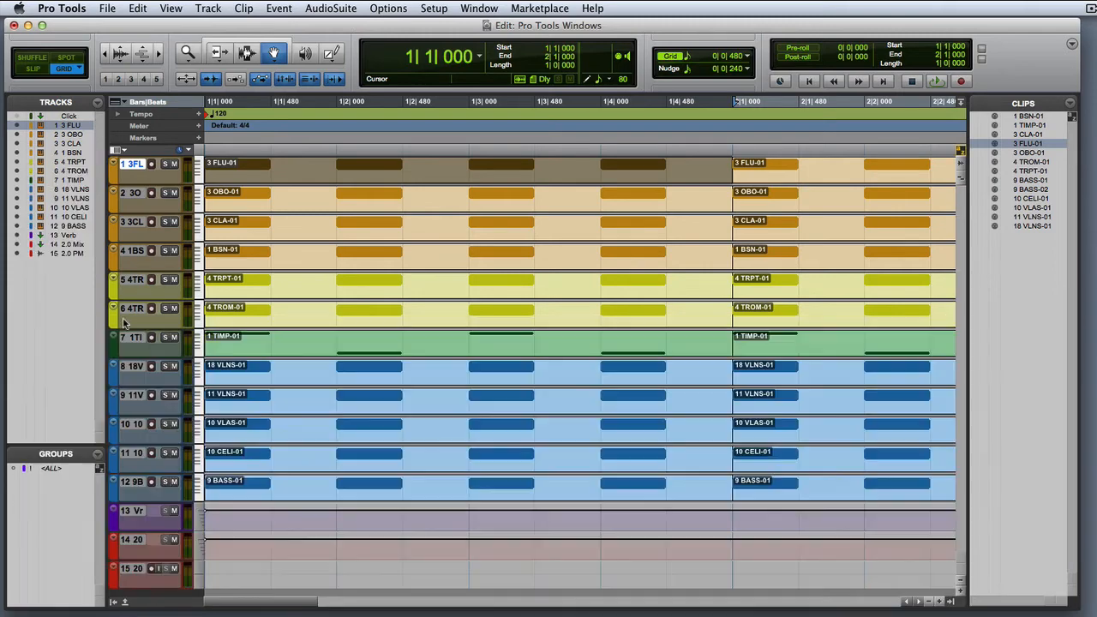
Switch to the orchestral session's Edit window to see its MIDI instrument tracks and clips
left_click(479, 8)
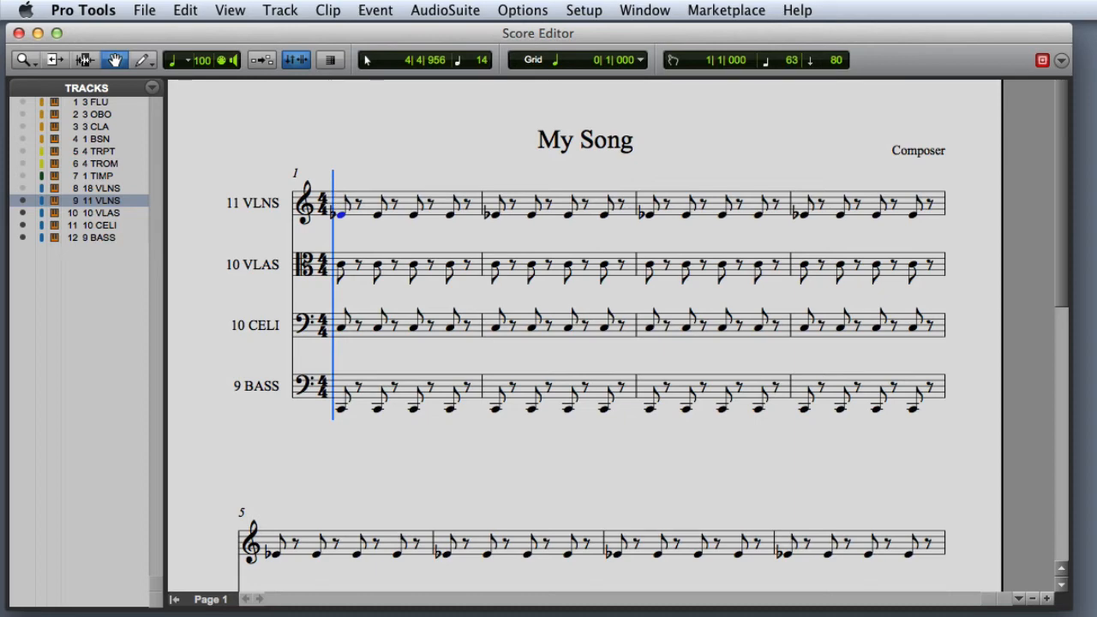
Show the violin, viola, cello and bass parts as notation in the Score Editor
left_click(144, 9)
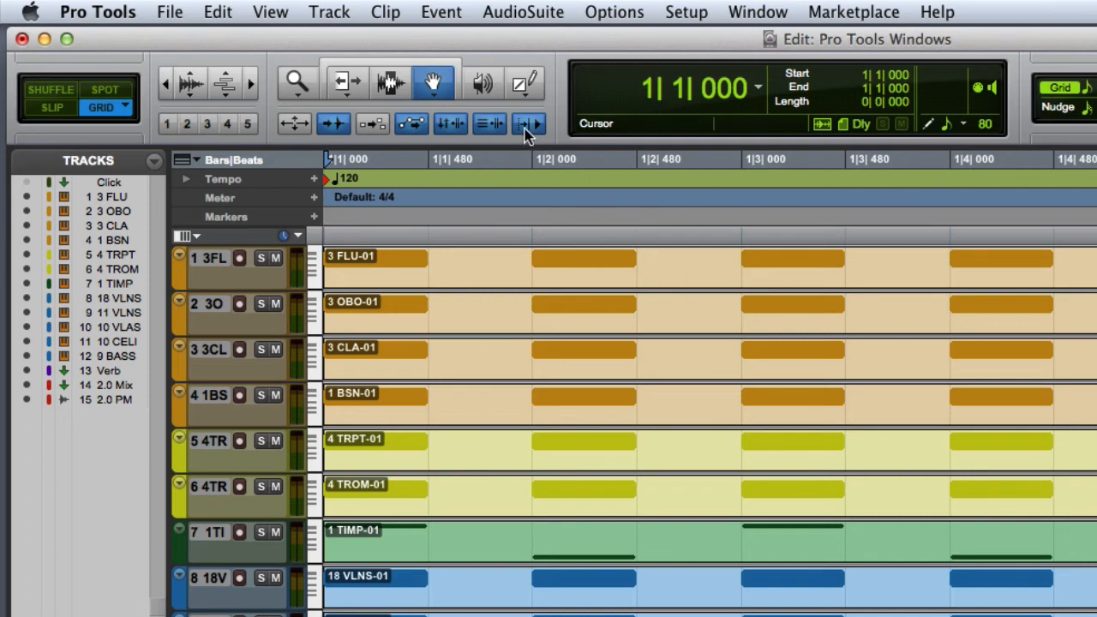
mouse_move(528, 124)
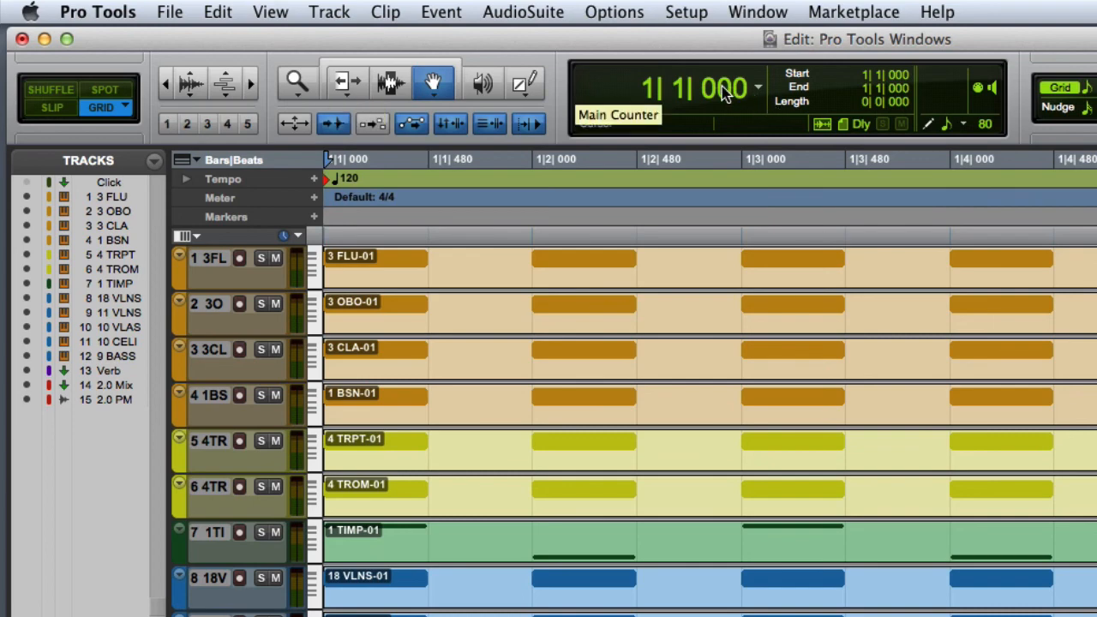
Open Pro Tools HD Preferences on the Display page
left_click(97, 12)
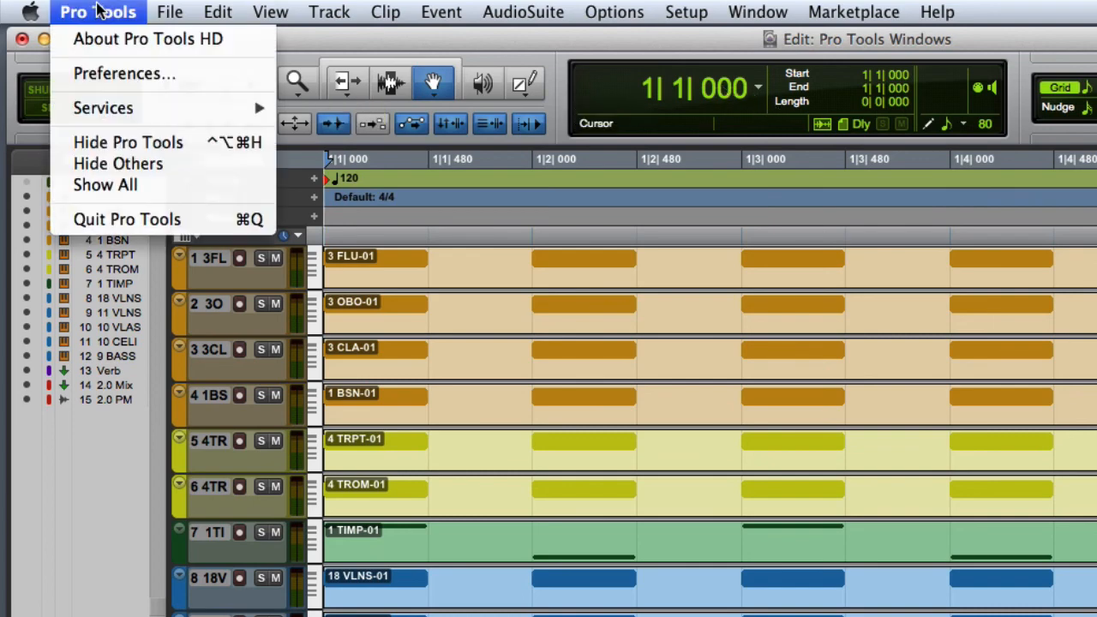
left_click(124, 73)
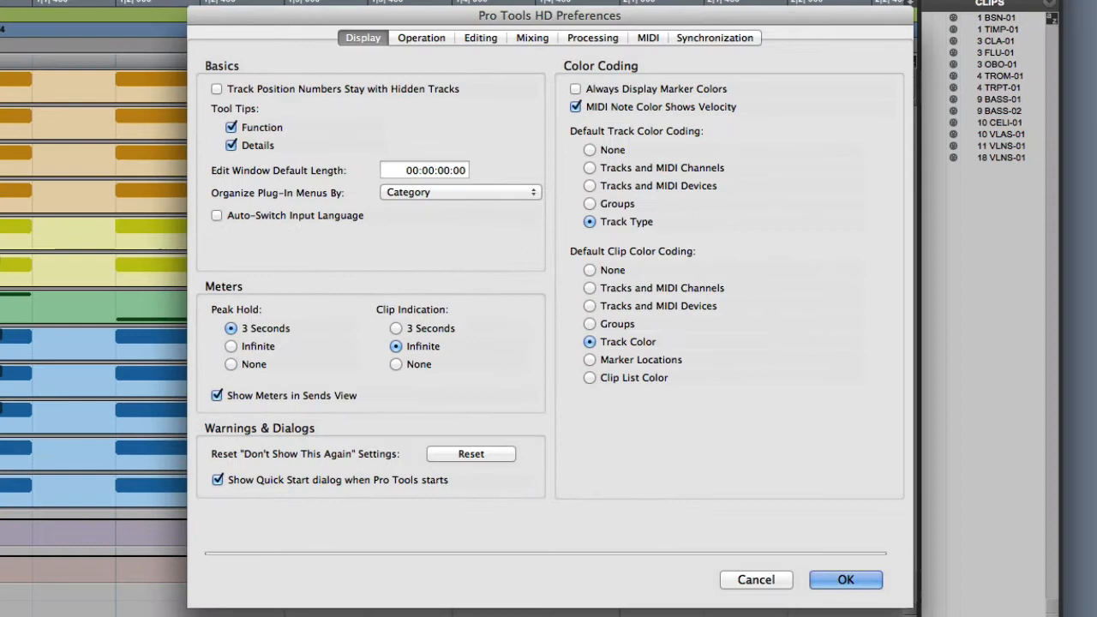